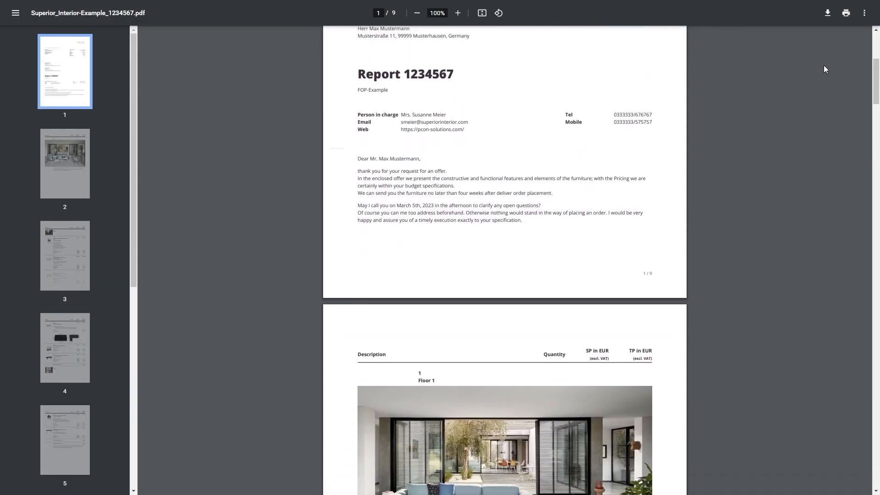
Scroll the Superior_Interior-Example quote PDF down to page 6
{"action": "scroll", "scroll_direction": "down", "scroll_amount": 3}
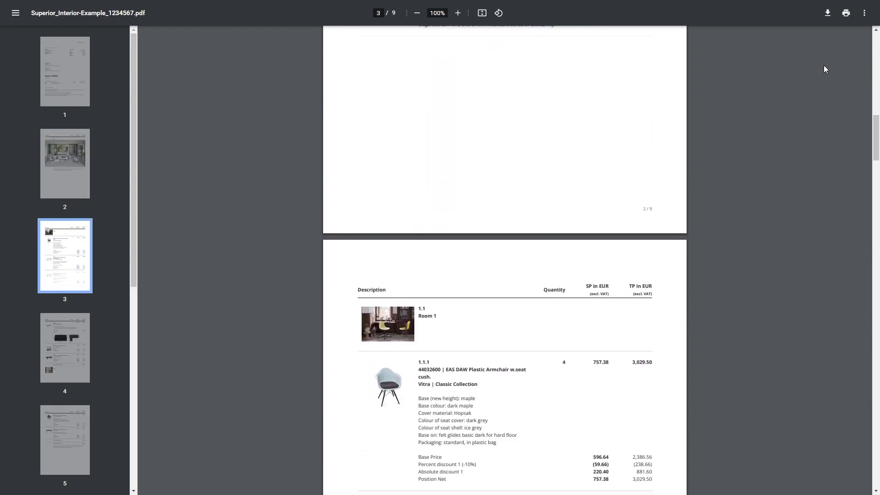
{"action": "scroll", "scroll_direction": "down", "scroll_amount": 3}
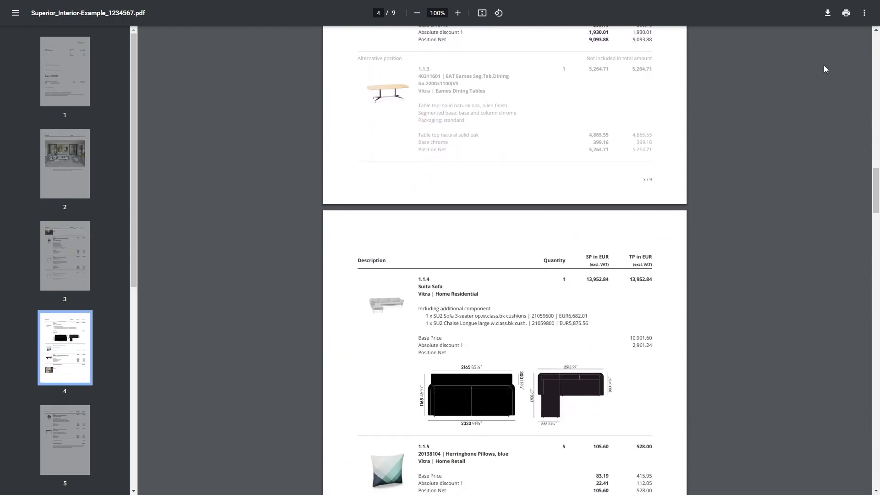
{"action": "scroll", "scroll_direction": "down", "scroll_amount": 3}
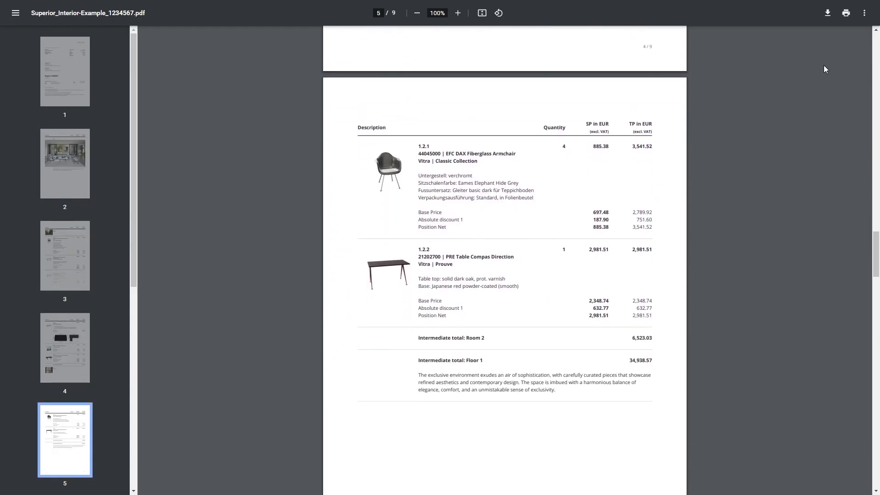
{"action": "scroll", "scroll_direction": "down", "scroll_amount": 3}
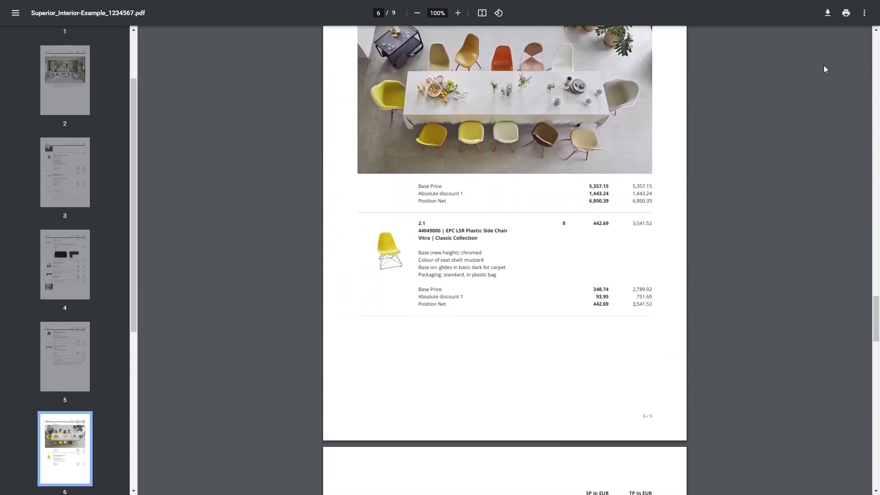
{"action": "scroll", "scroll_direction": "down", "scroll_amount": 3}
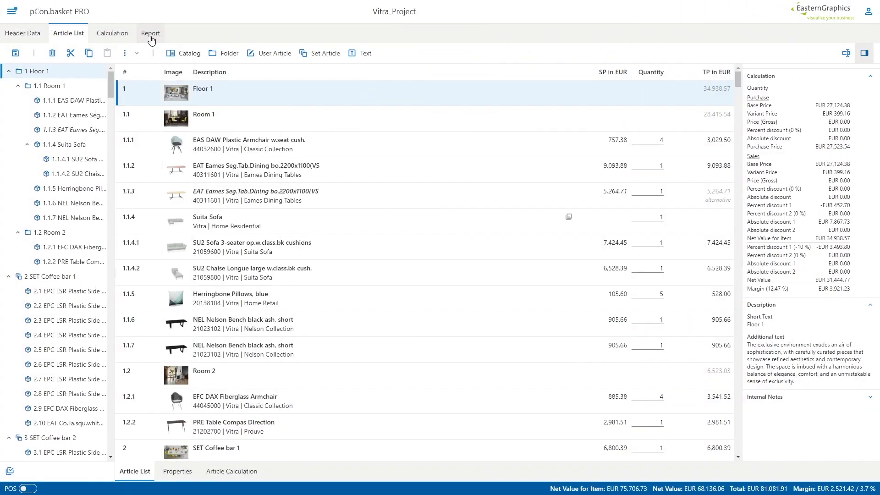
Open the Report tab to preview Vitra_Project's 18-page Quote report
{"action": "left_click", "coordinate": [150, 33]}
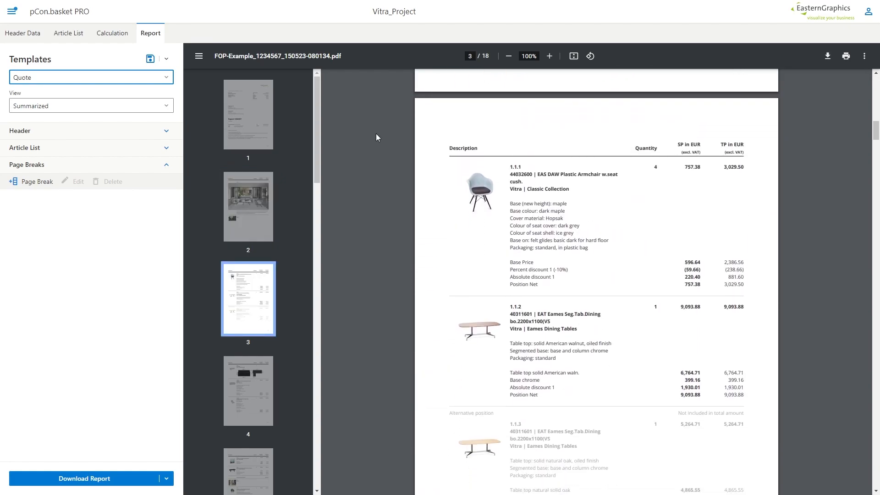
{"action": "scroll", "scroll_direction": "down", "scroll_amount": 3}
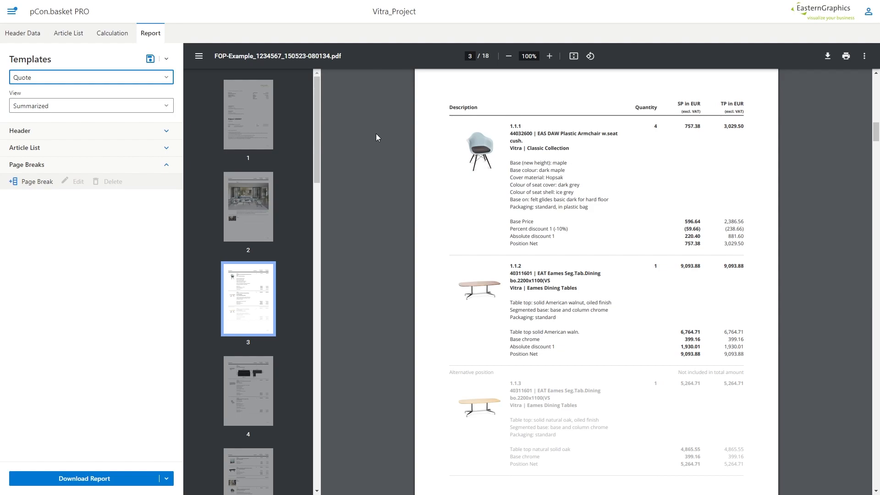
{"action": "left_click", "coordinate": [91, 77]}
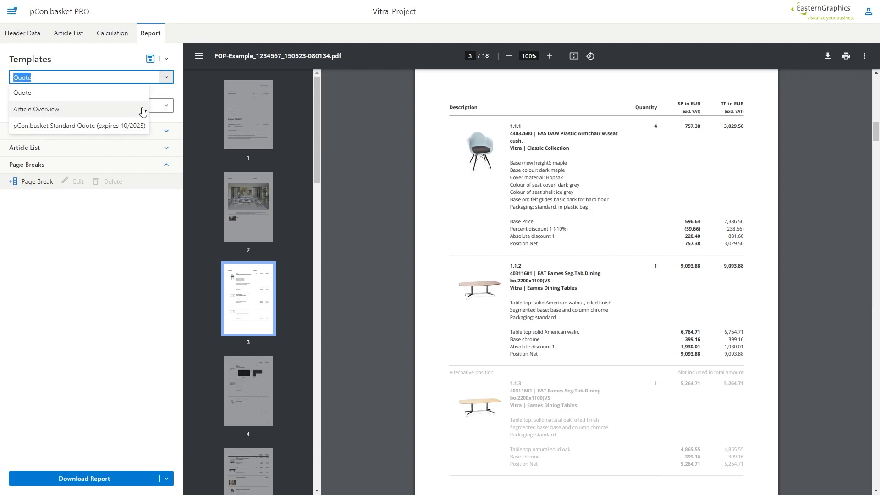
{"action": "mouse_move", "coordinate": [118, 112]}
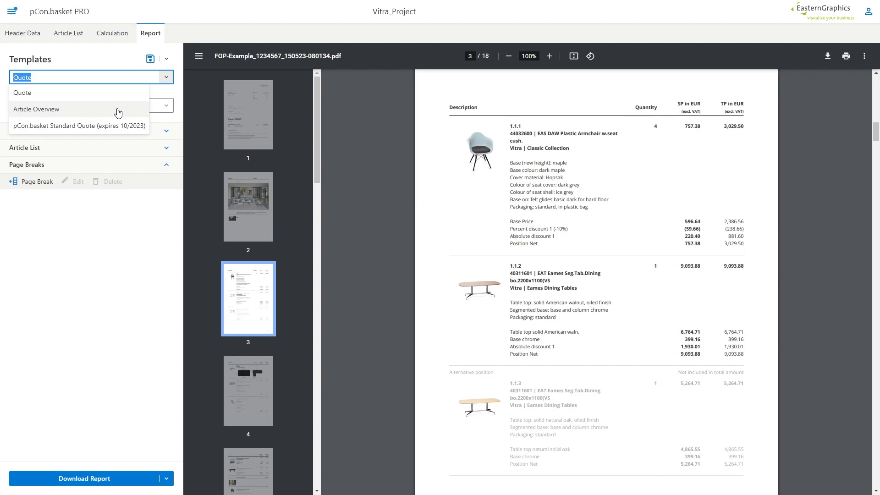
{"action": "left_click", "coordinate": [36, 109]}
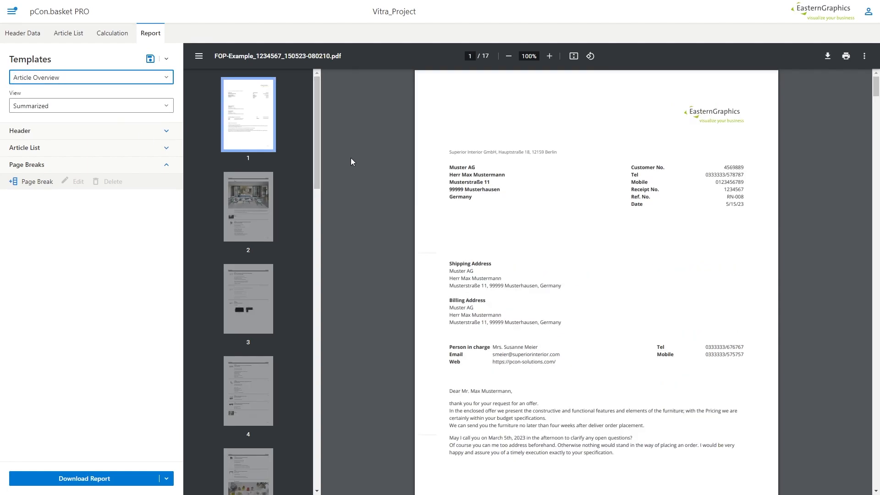
{"action": "left_click", "coordinate": [248, 205]}
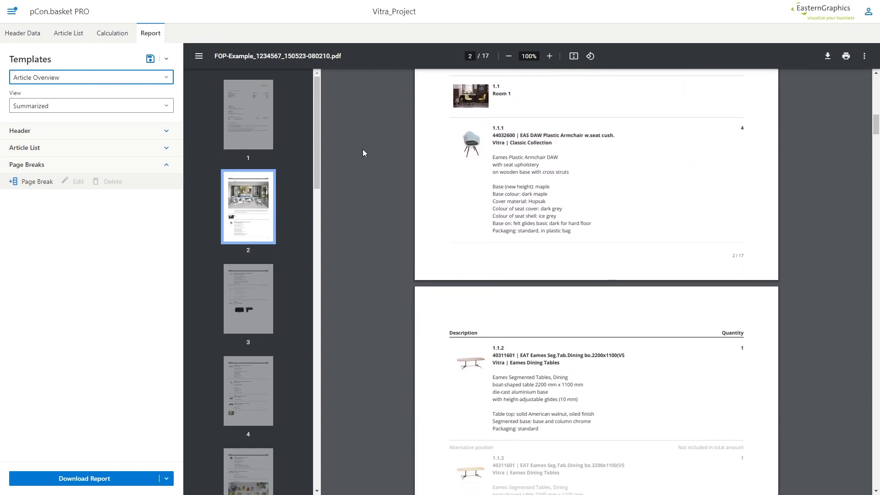
{"action": "left_click", "coordinate": [84, 77]}
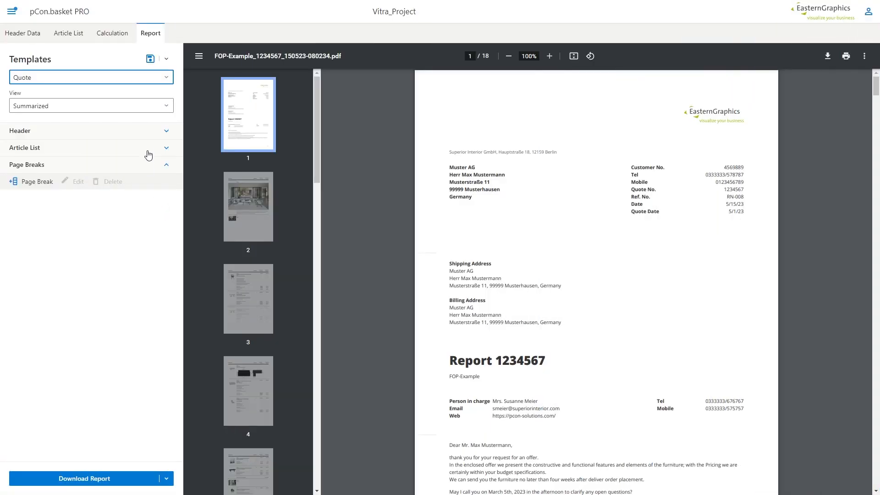
Set the report View to Detailed and scroll the 71-page preview
{"action": "left_click", "coordinate": [91, 106]}
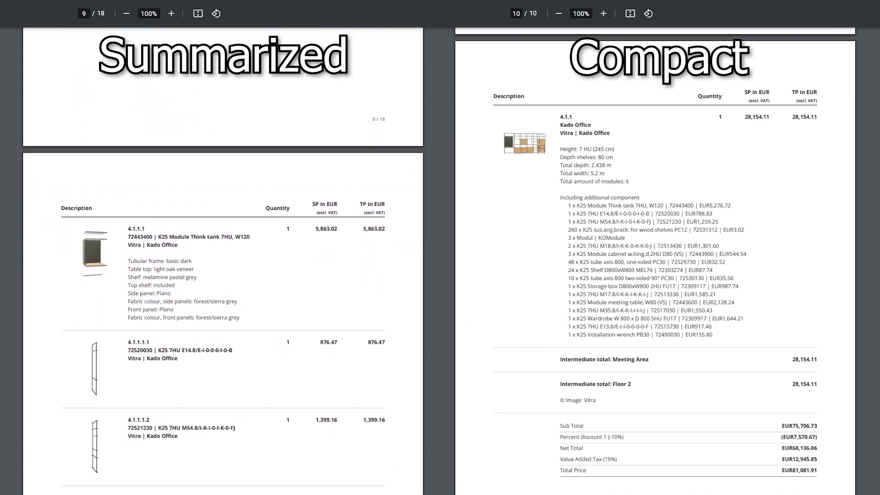
{"action": "scroll", "scroll_direction": "down", "scroll_amount": 3}
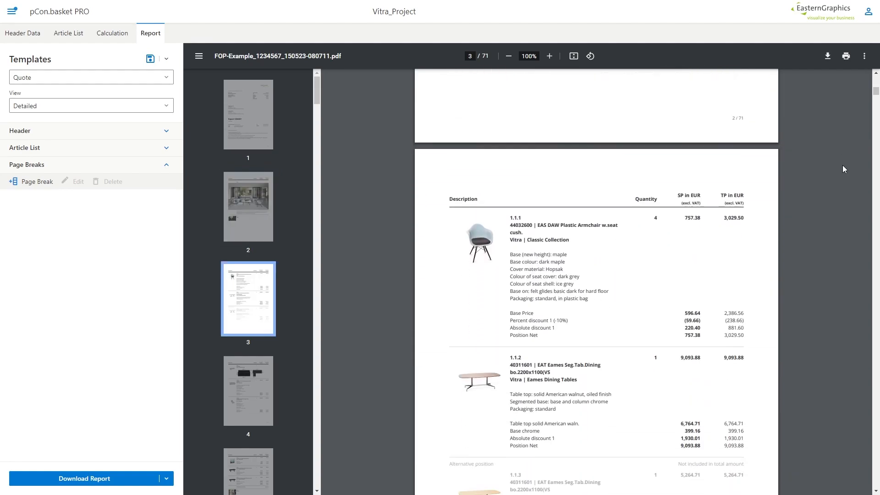
Try the Flat list view, then set the report View to Summarized-Compact
{"action": "left_click", "coordinate": [248, 391]}
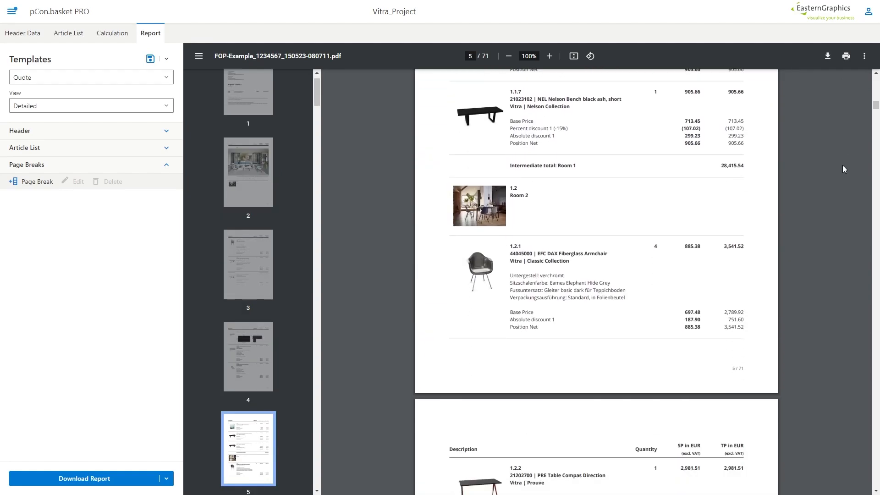
{"action": "left_click", "coordinate": [90, 105]}
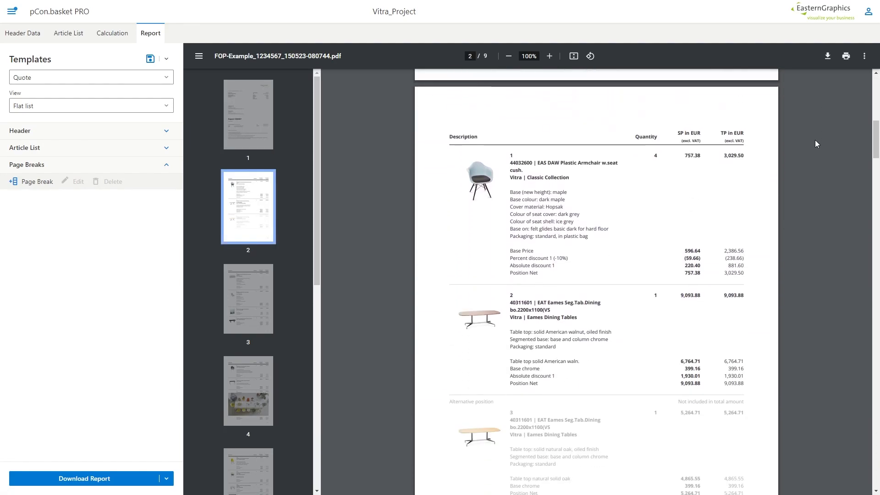
{"action": "left_click", "coordinate": [247, 298]}
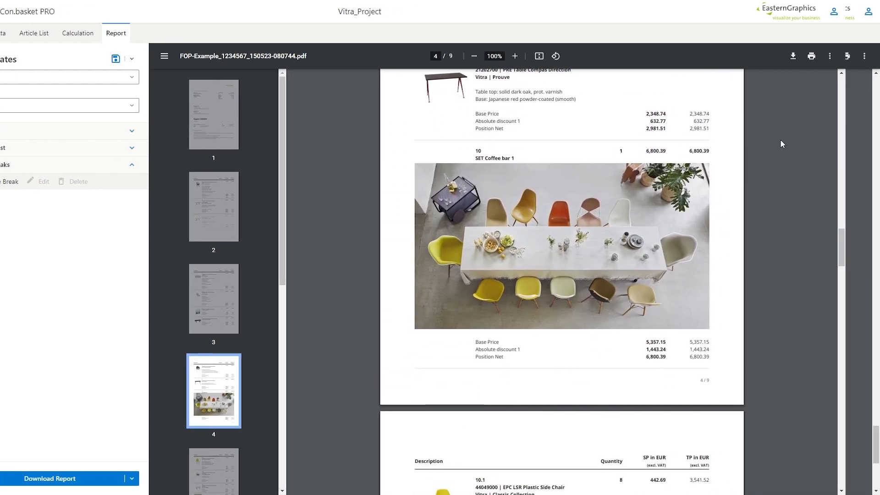
{"action": "left_click", "coordinate": [90, 105]}
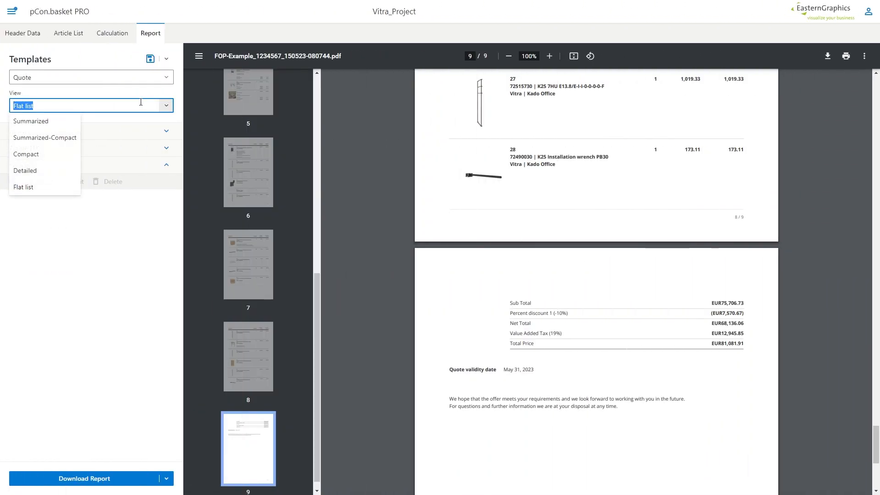
{"action": "left_click", "coordinate": [44, 137]}
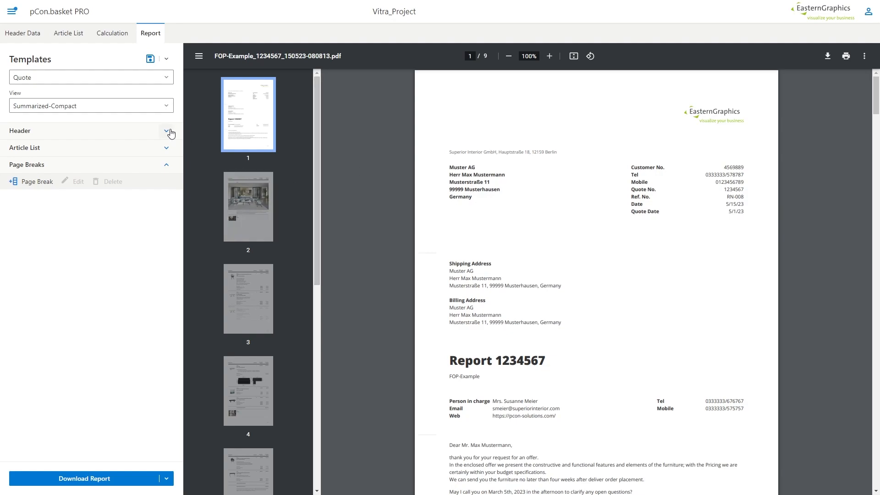
Expand the Header and Article List sections of the Quote template
{"action": "left_click", "coordinate": [166, 131]}
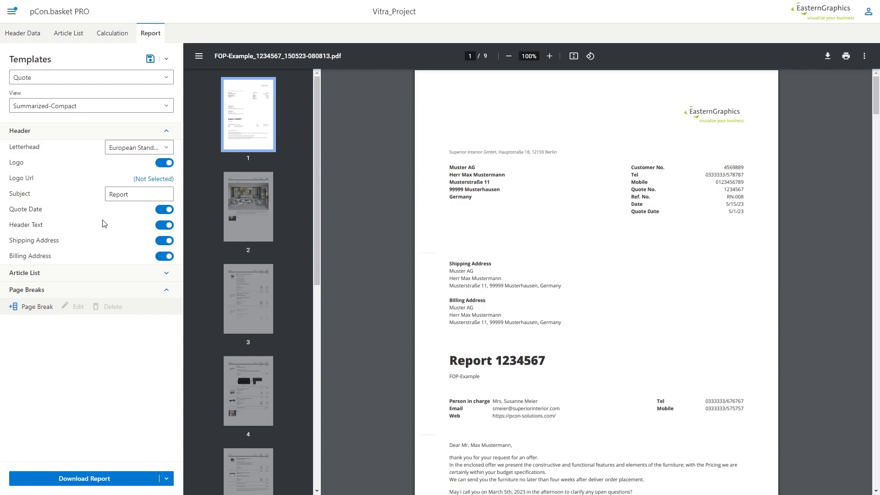
{"action": "left_click", "coordinate": [25, 273]}
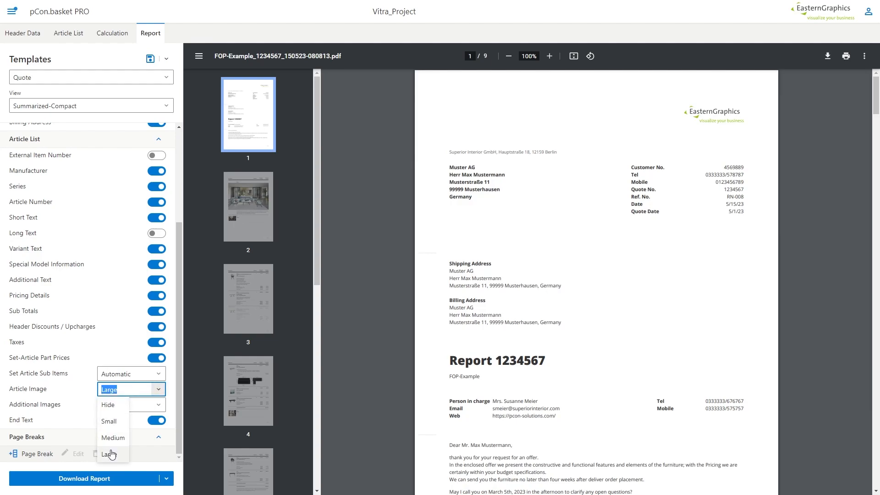
Set Article Image to Large, give Floor 1 a full-width image, and refresh the preview
{"action": "left_click", "coordinate": [113, 454]}
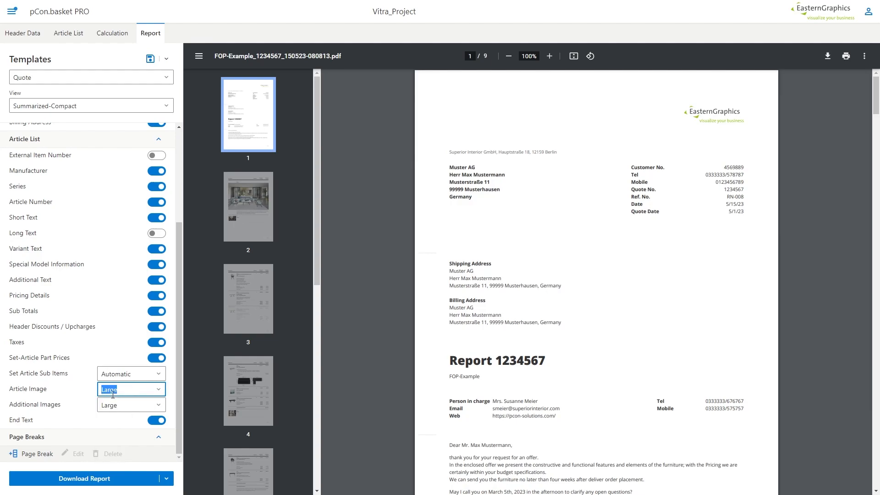
{"action": "left_click", "coordinate": [67, 33]}
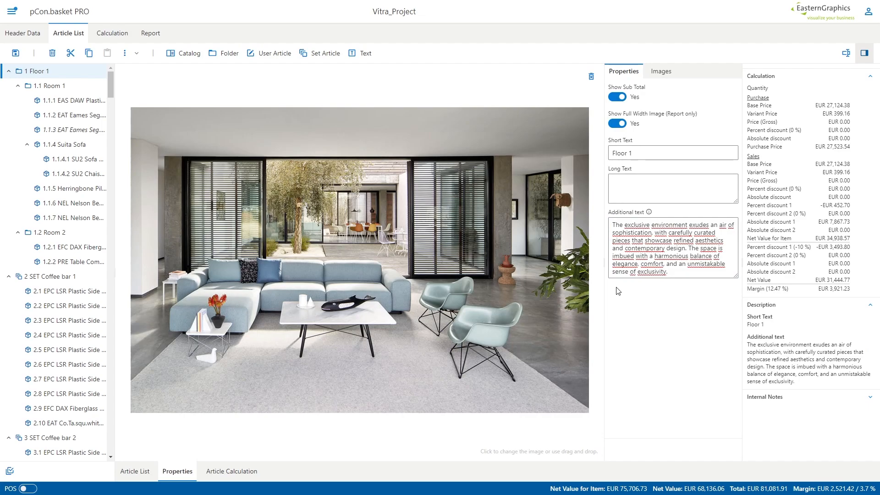
{"action": "left_click", "coordinate": [150, 33]}
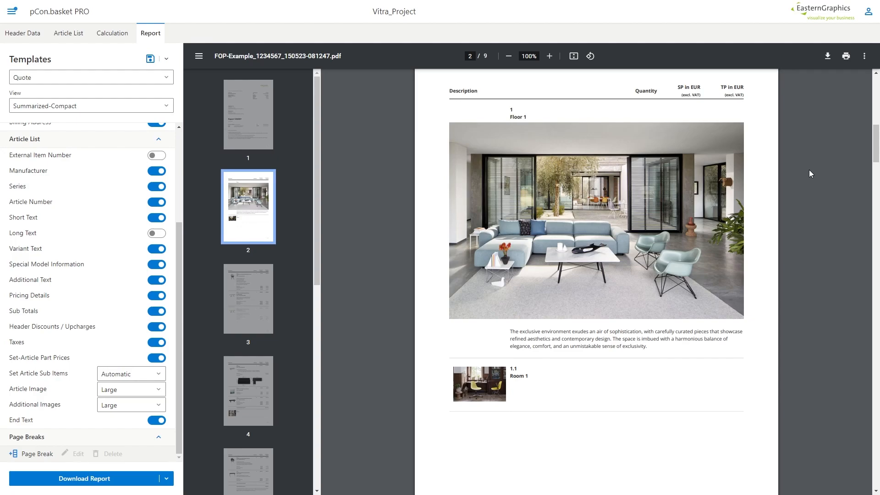
{"action": "mouse_move", "coordinate": [770, 199]}
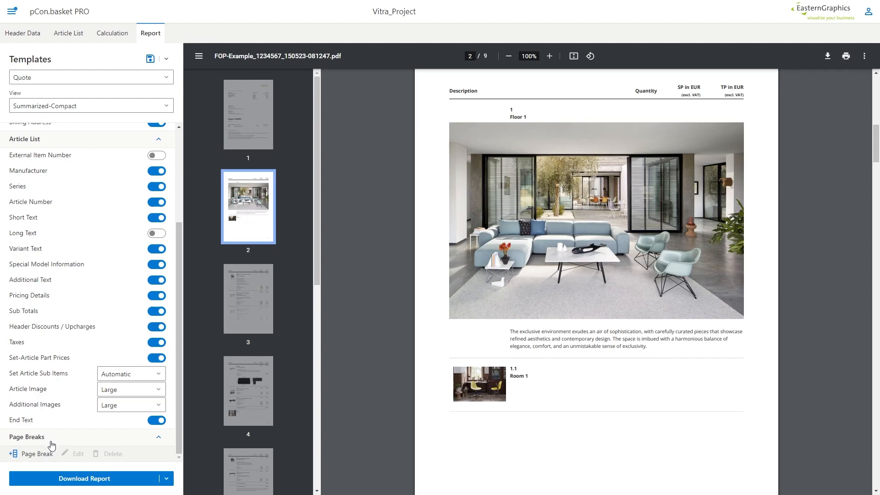
Insert a page break after item 1 Floor 1 in the report
{"action": "left_click", "coordinate": [35, 453]}
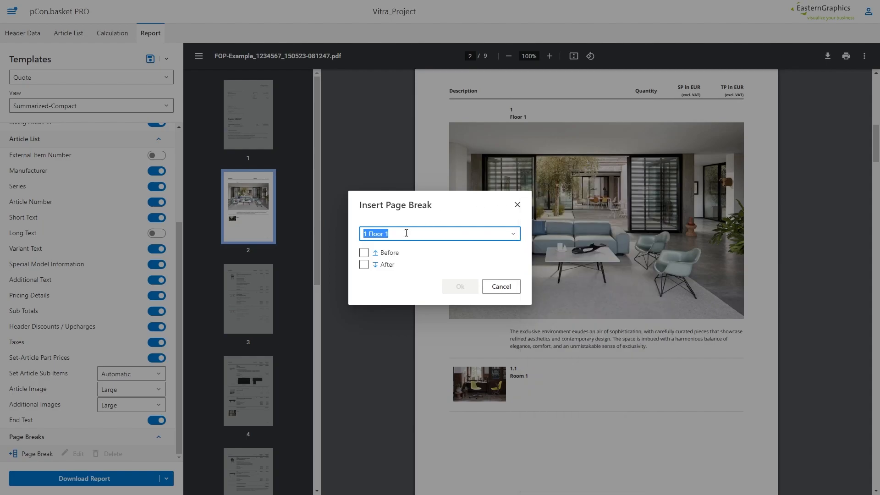
{"action": "left_click", "coordinate": [500, 286]}
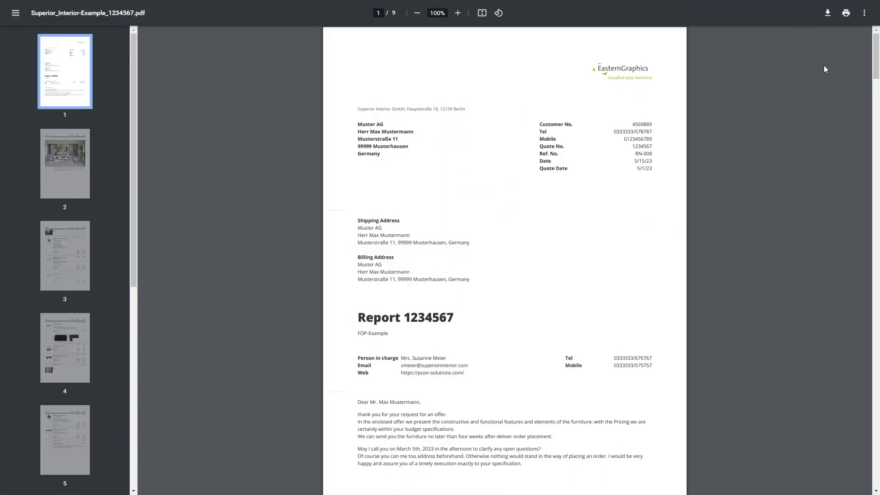
{"action": "scroll", "scroll_direction": "down", "scroll_amount": 3}
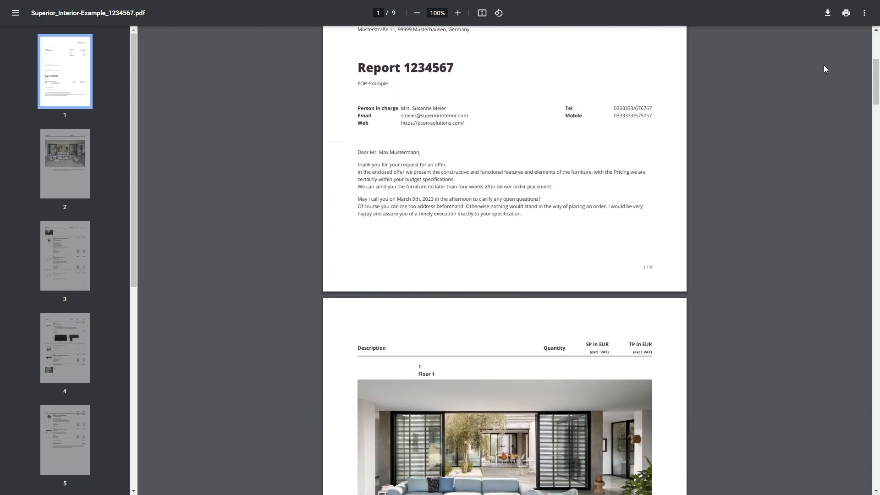
{"action": "scroll", "scroll_direction": "down", "scroll_amount": 3}
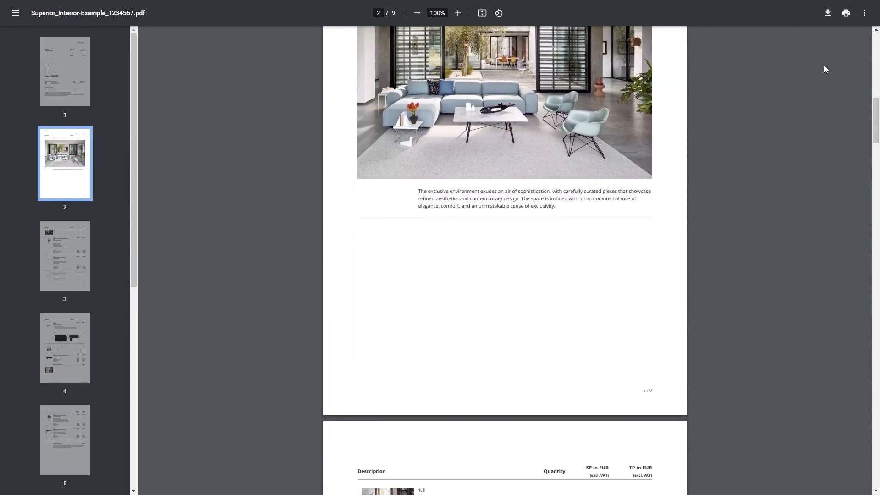
{"action": "scroll", "scroll_direction": "down", "scroll_amount": 3}
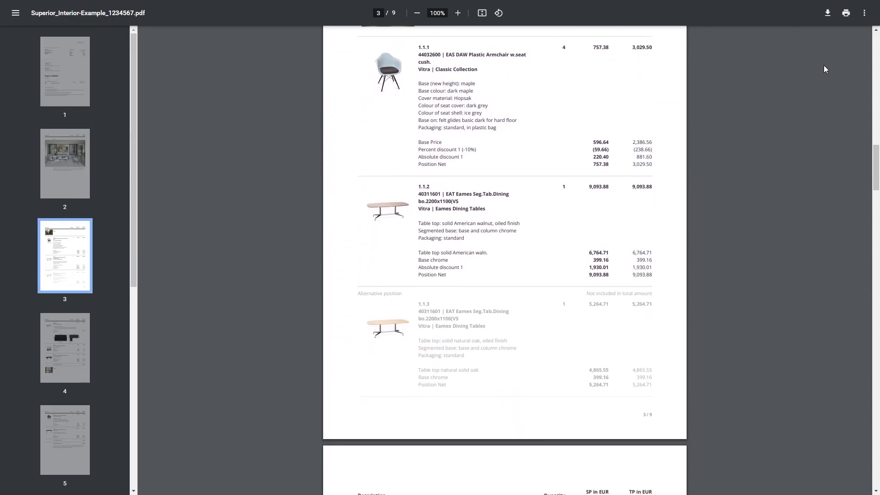
{"action": "scroll", "scroll_direction": "down", "scroll_amount": 3}
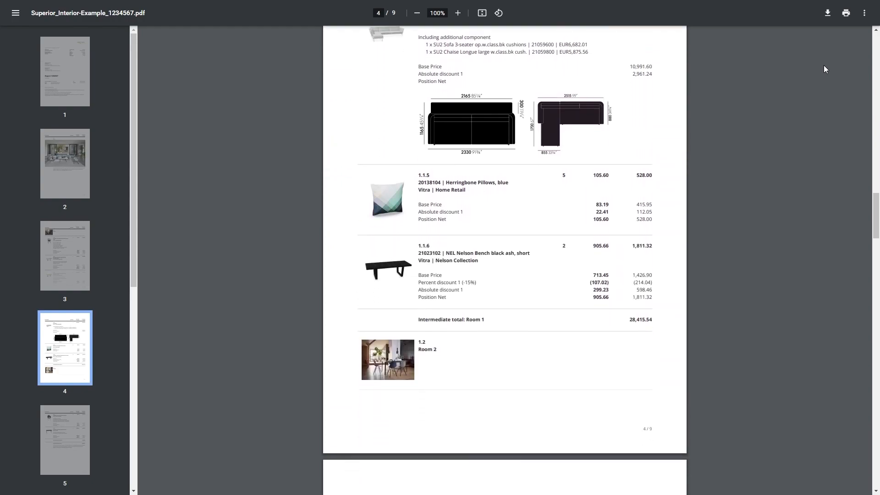
{"action": "scroll", "scroll_direction": "down", "scroll_amount": 3}
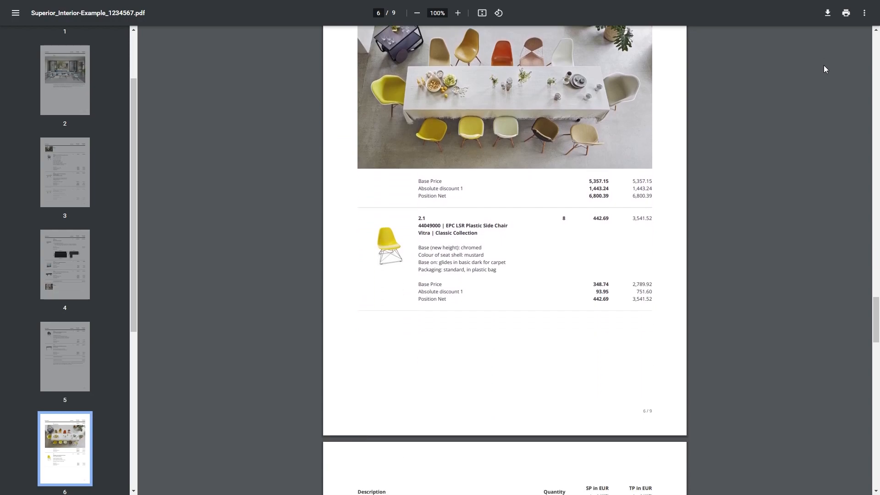
{"action": "scroll", "scroll_direction": "down", "scroll_amount": 3}
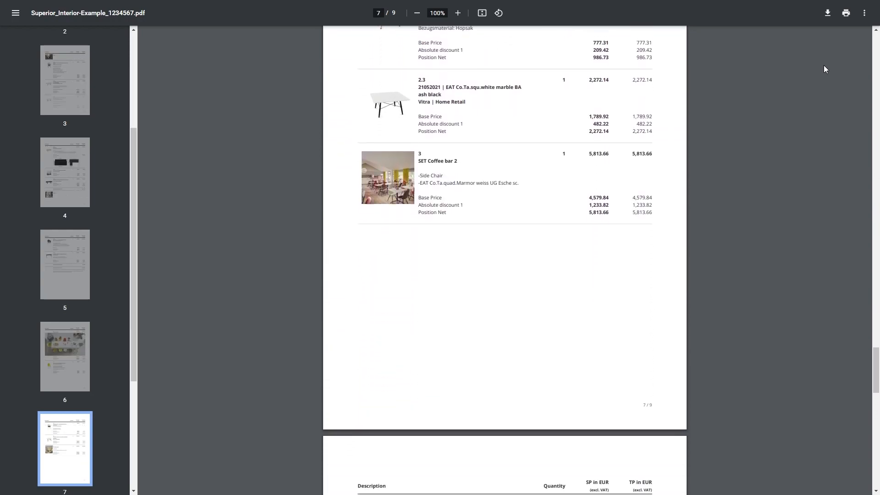
{"action": "scroll", "scroll_direction": "down", "scroll_amount": 3}
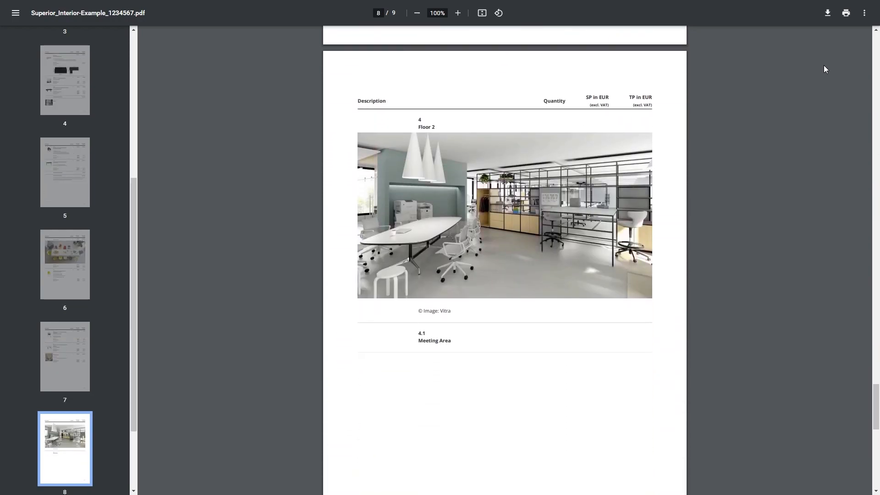
{"action": "scroll", "scroll_direction": "down", "scroll_amount": 3}
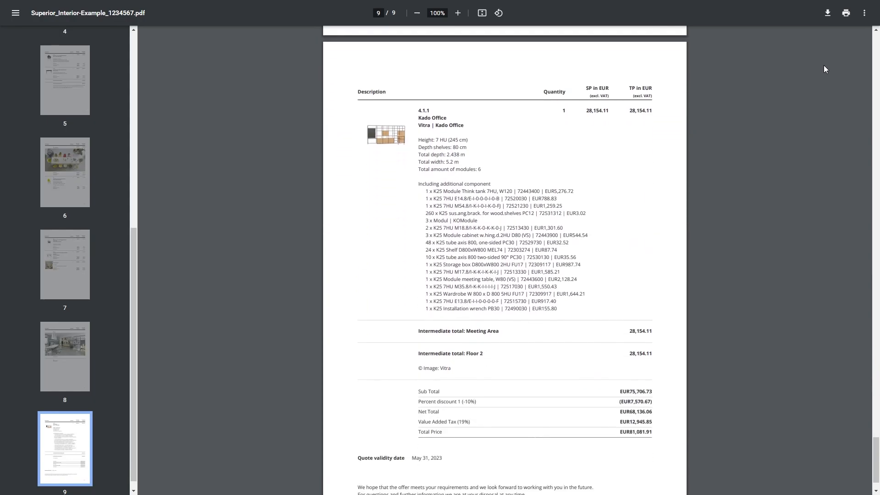